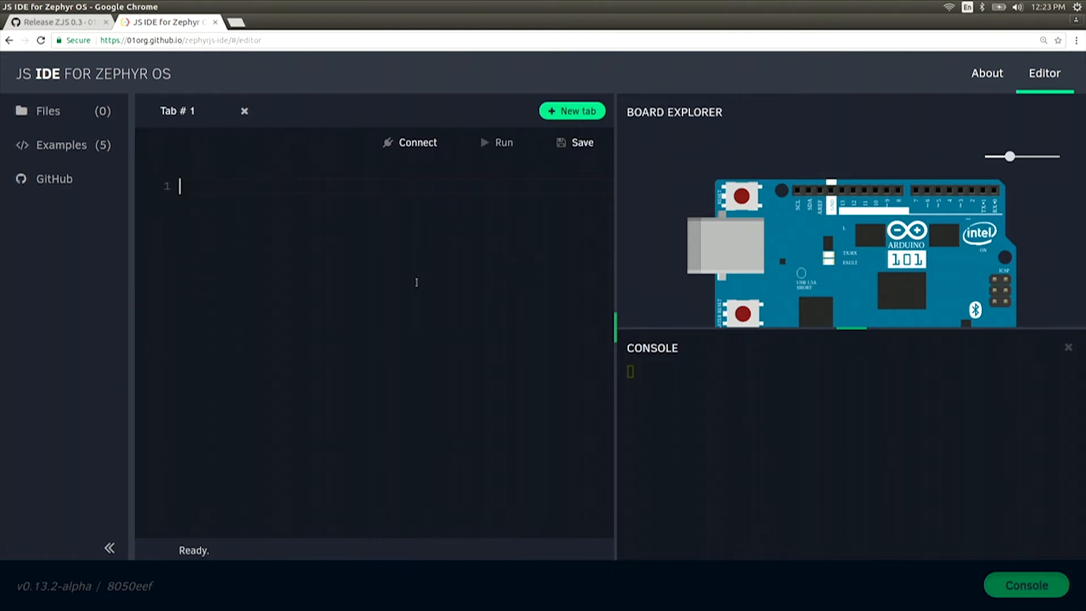
mouse_move(600, 213)
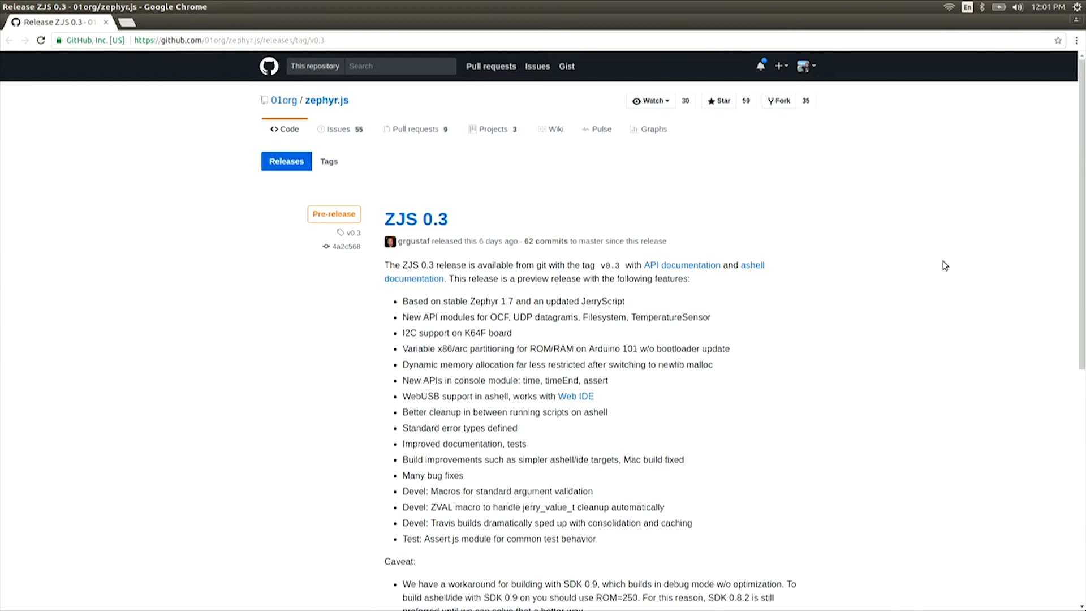
mouse_move(900, 271)
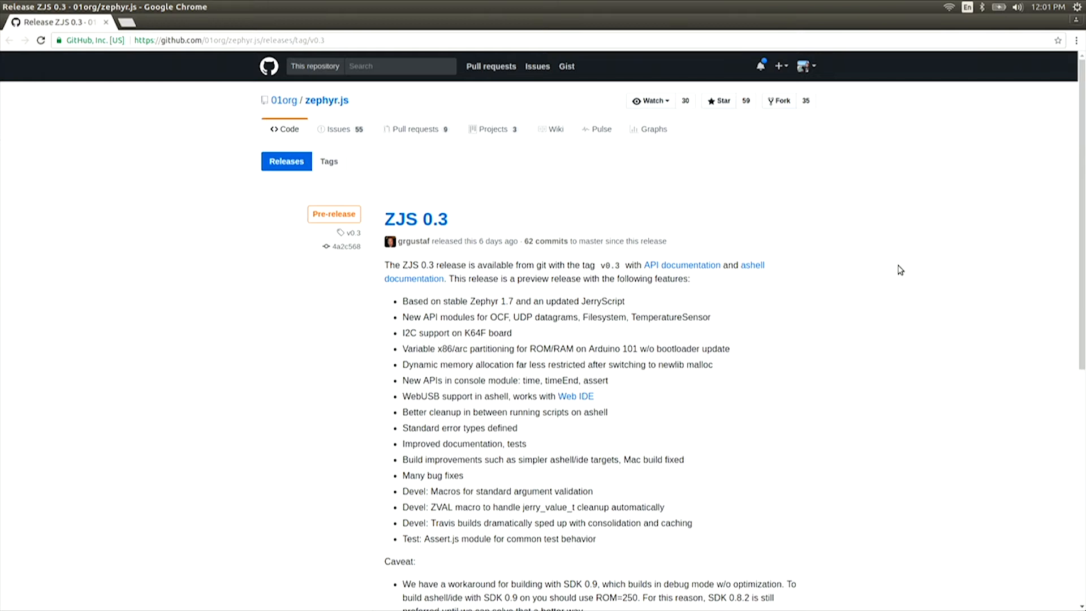
Download the zjs-0.3-ide-prebuilt Arduino 101 .bin from the ZJS 0.3 release Downloads list.
scroll("down", 3)
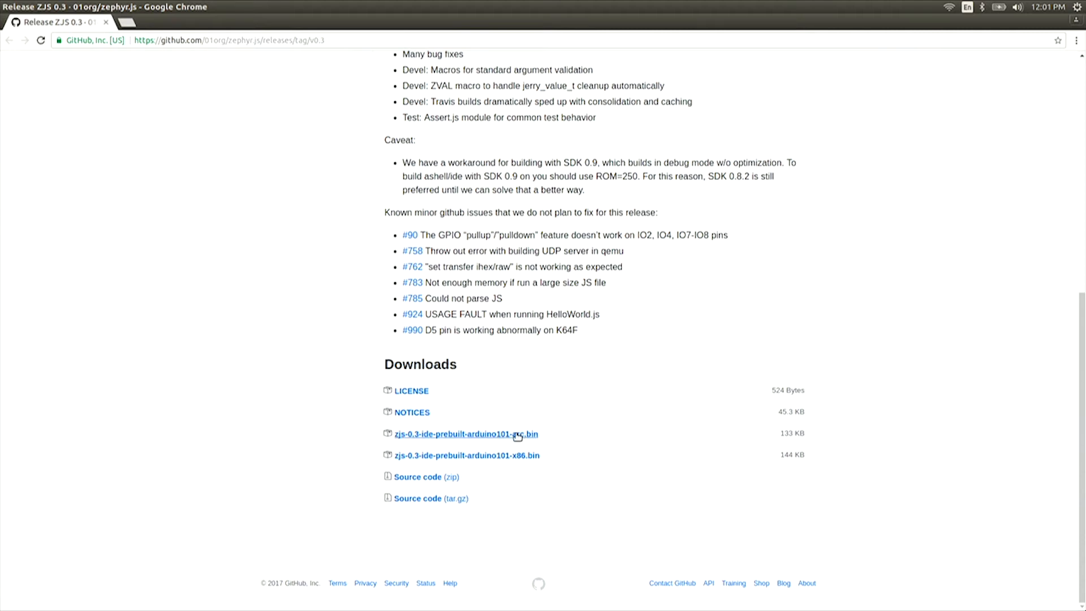
left_click(465, 434)
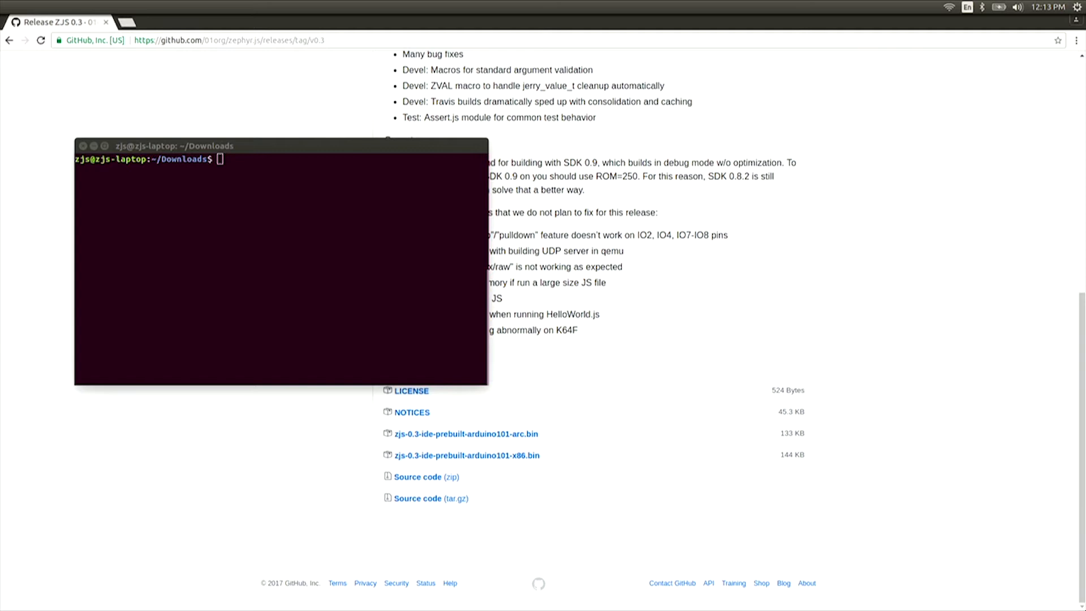
Flash zjs-0.3-ide-prebuilt-arduino101-x86.bin to the x86_app partition using dfu-util.
type("dfu-util -a x86_app -D zjs-0.3-ide-prebuilt-arduino101-x86.bin")
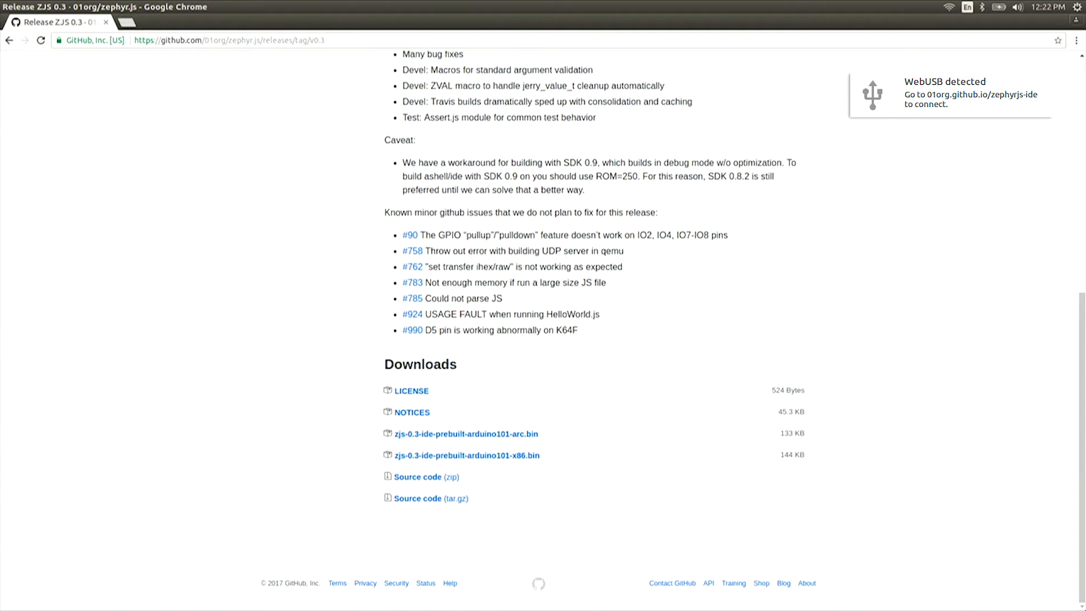
Launch the zephyrjs-ide site from the WebUSB notice and enter its Editor.
left_click(964, 99)
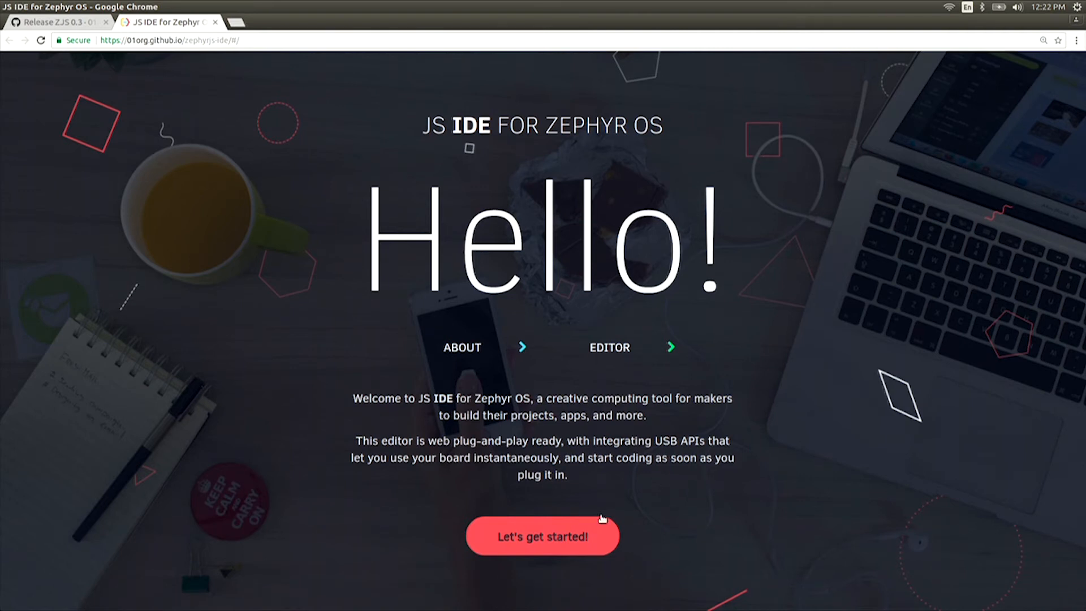
left_click(543, 536)
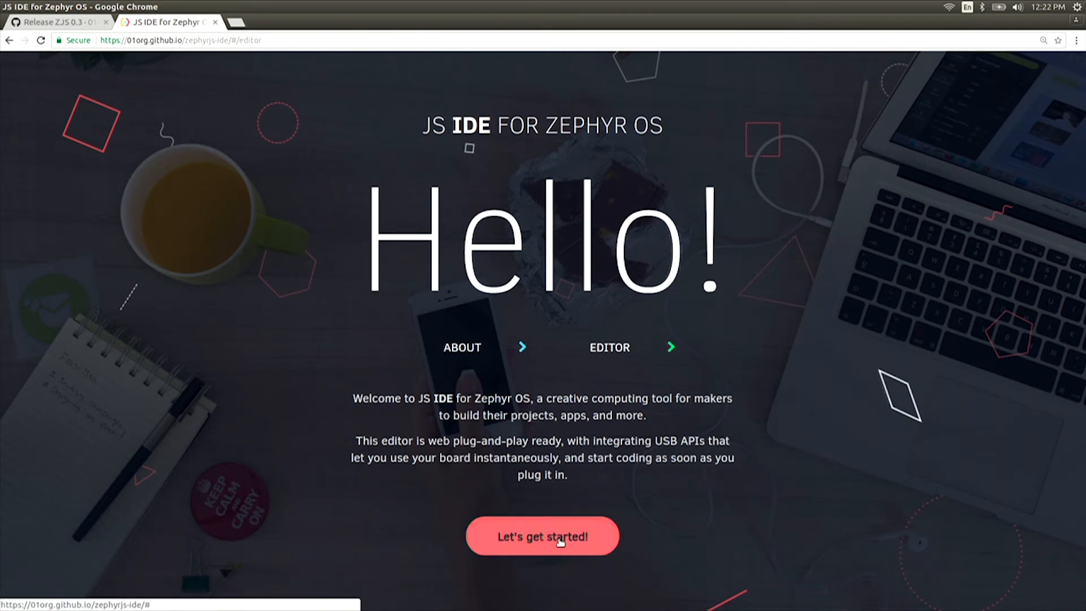
left_click(543, 536)
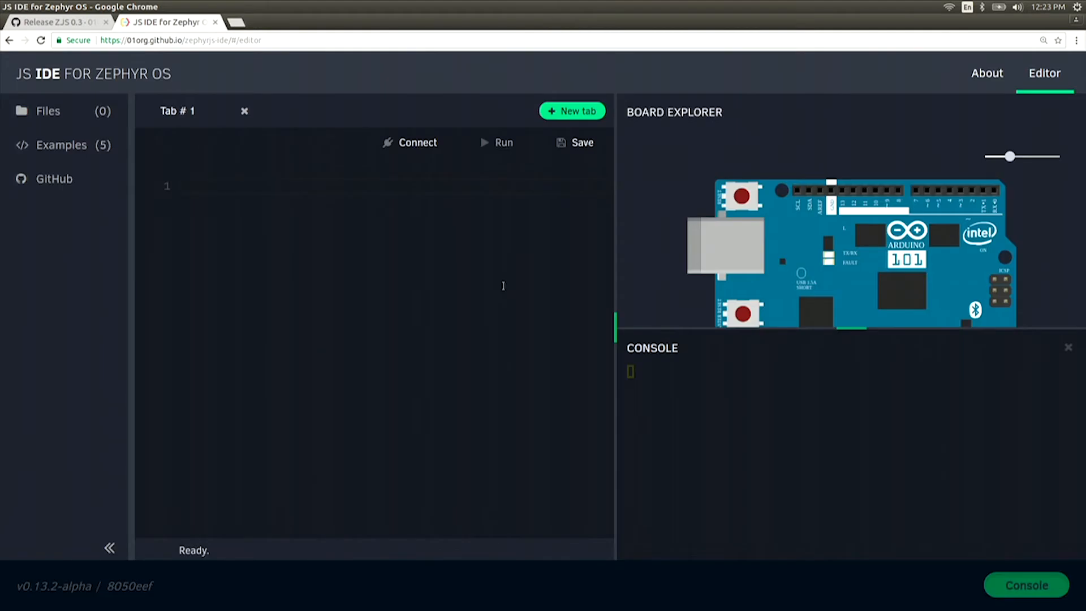
mouse_move(426, 279)
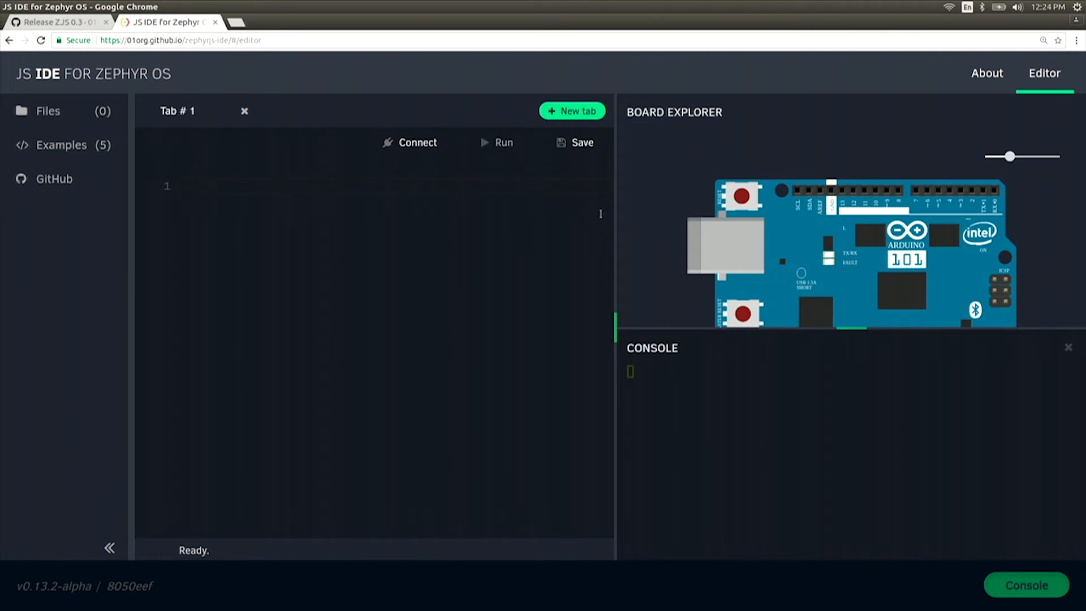
mouse_move(748, 465)
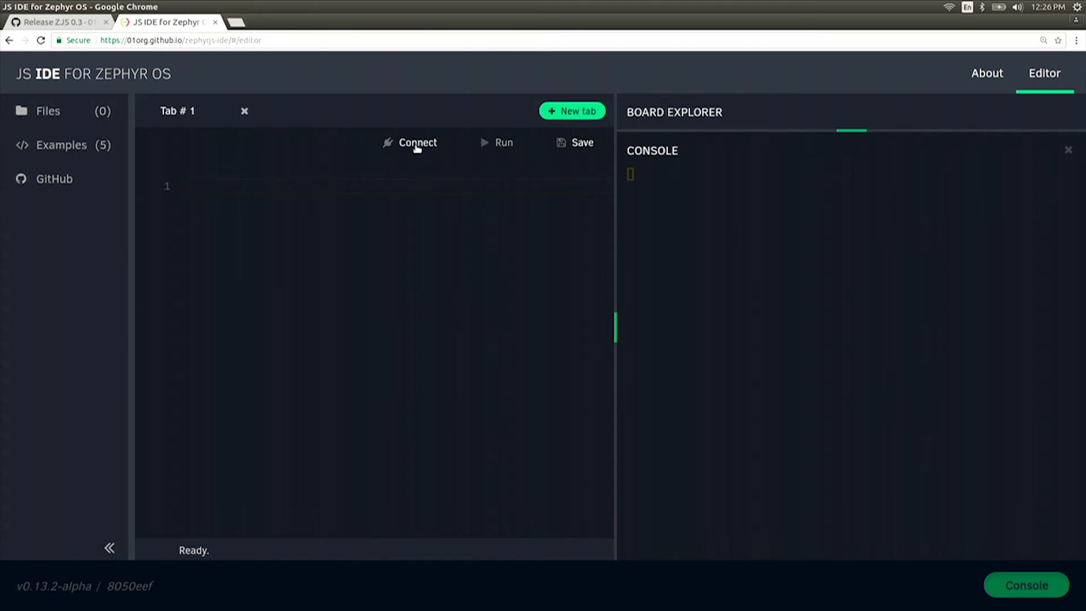
Connect to the paired WebUSB Arduino 101 and run help in the console.
left_click(416, 143)
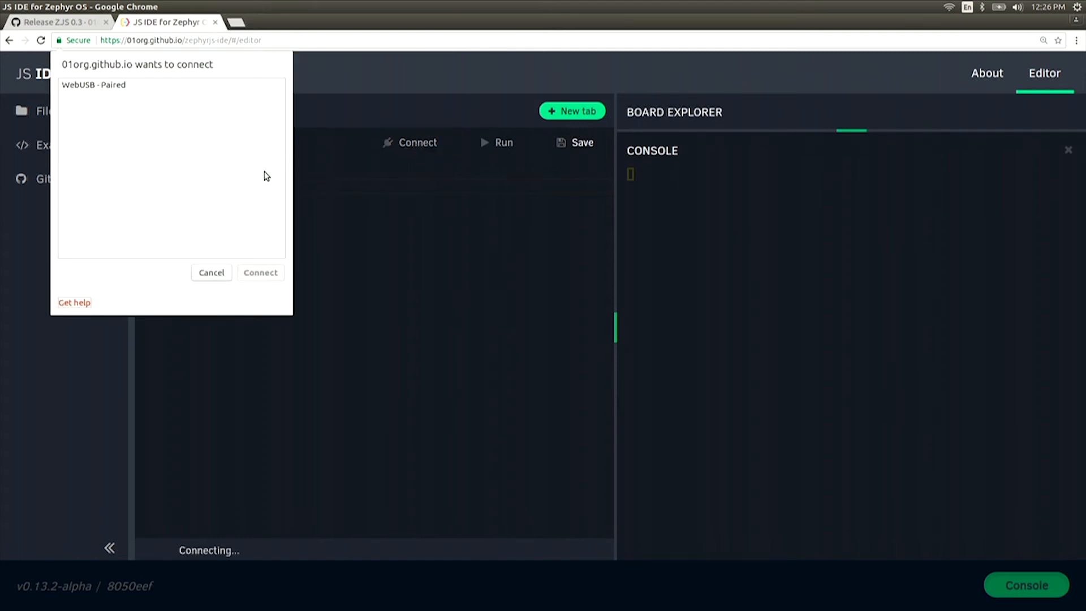
left_click(94, 84)
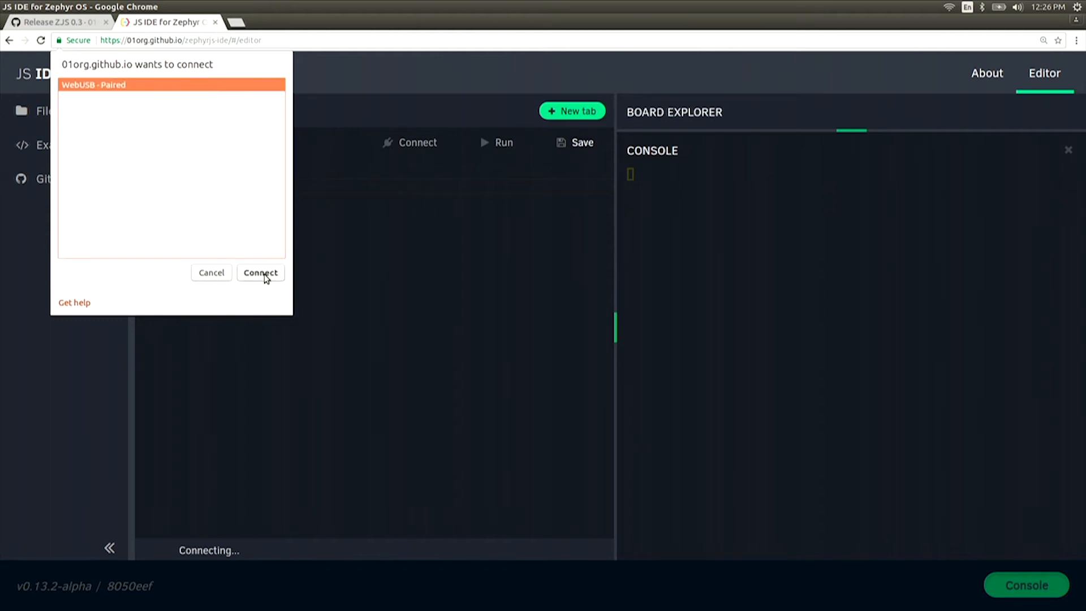
left_click(260, 273)
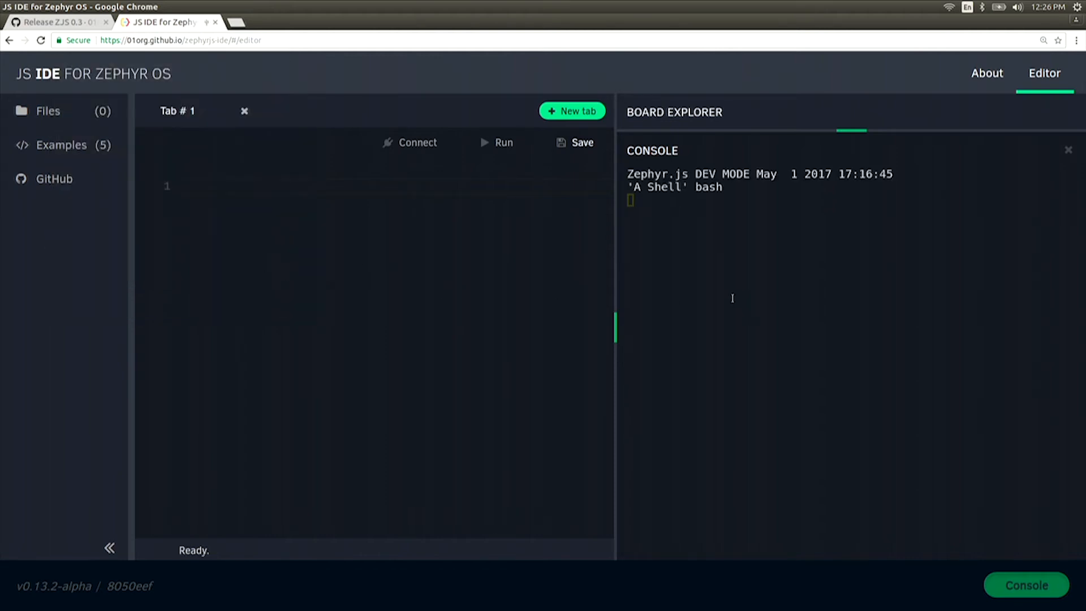
type("help")
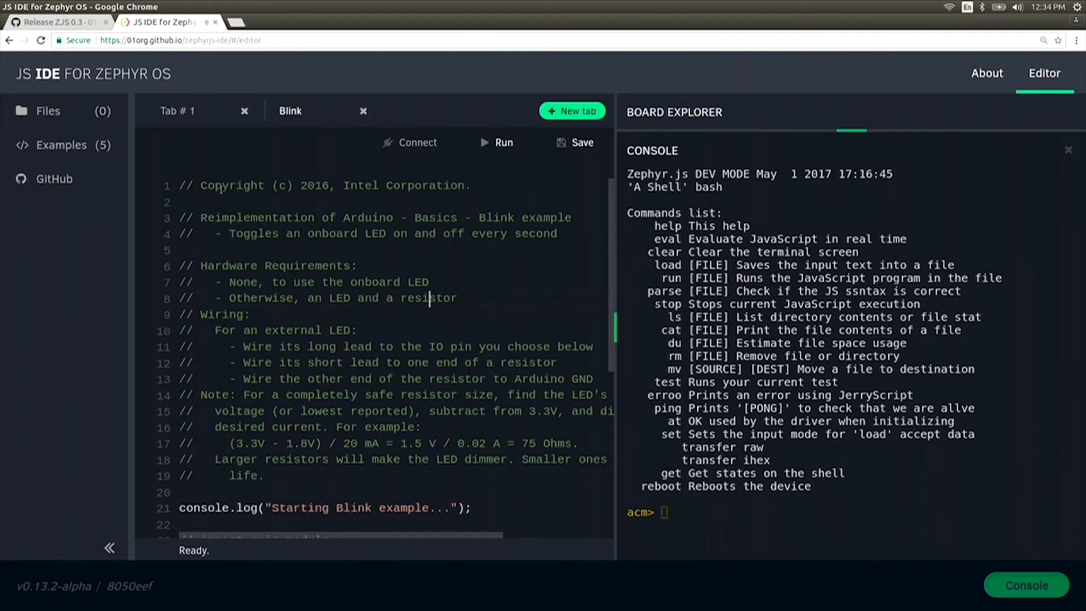
Load and run the Blink example, then change its 1000 ms interval to 250.
left_click(62, 145)
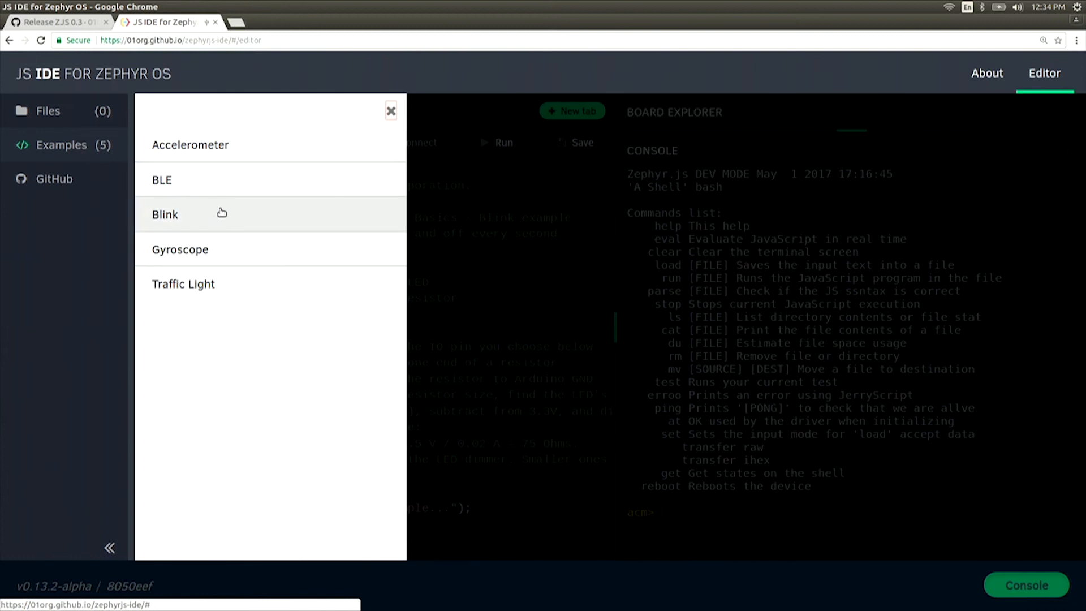
left_click(164, 214)
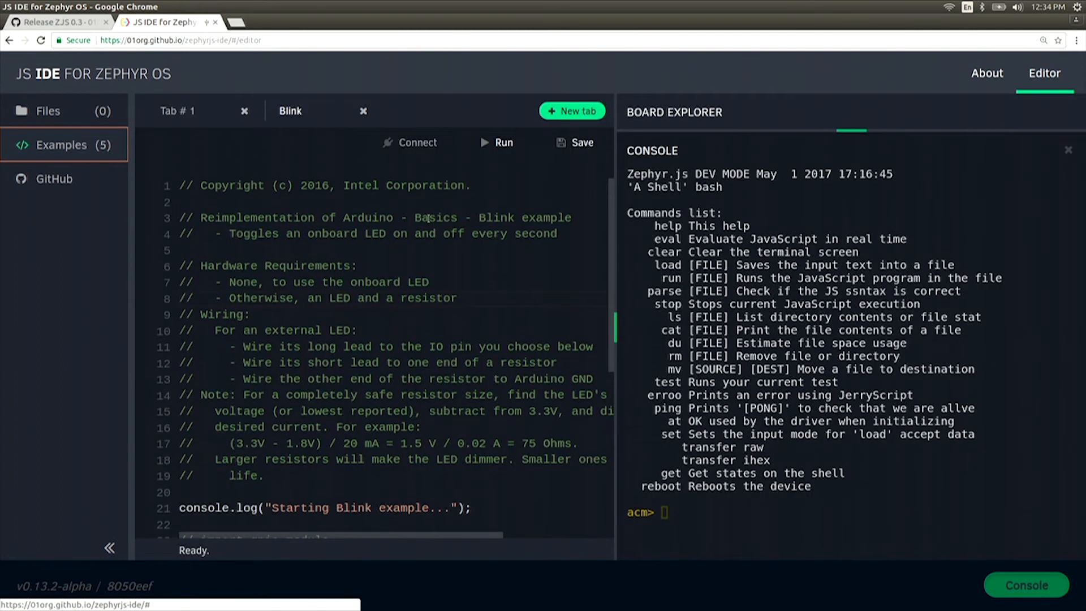
scroll("down", 3)
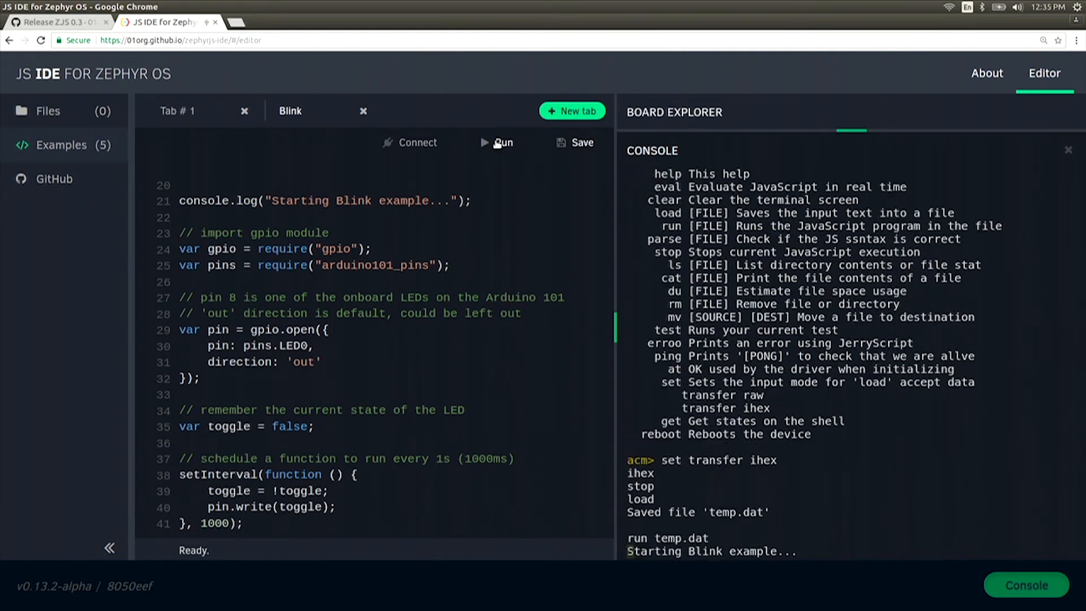
left_click(498, 143)
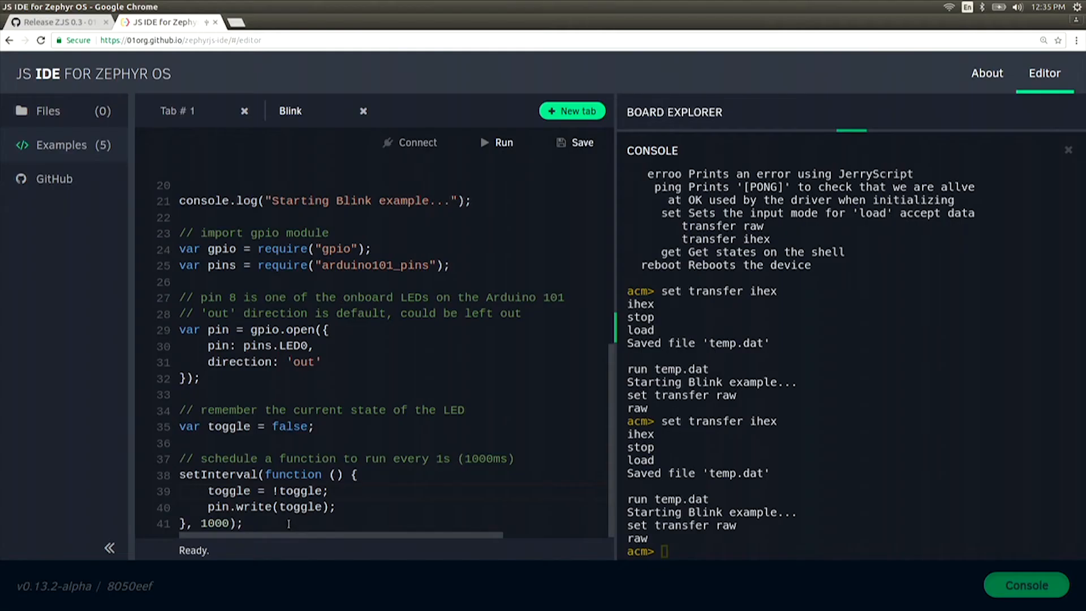
double_click(214, 522)
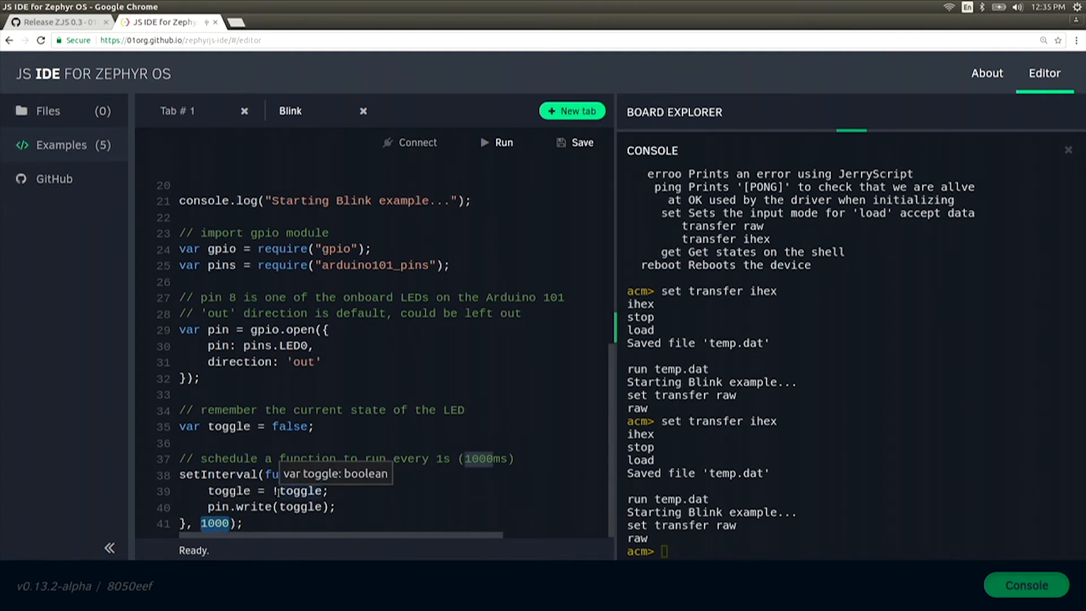
type("250")
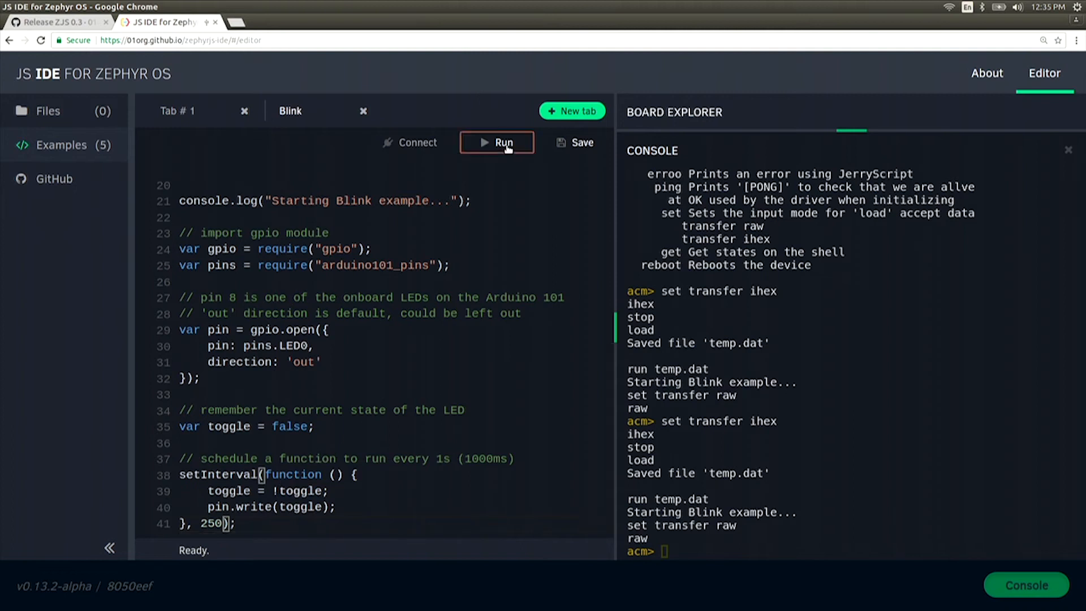
Upload and run the 250 ms Blink program on the Arduino 101.
left_click(496, 142)
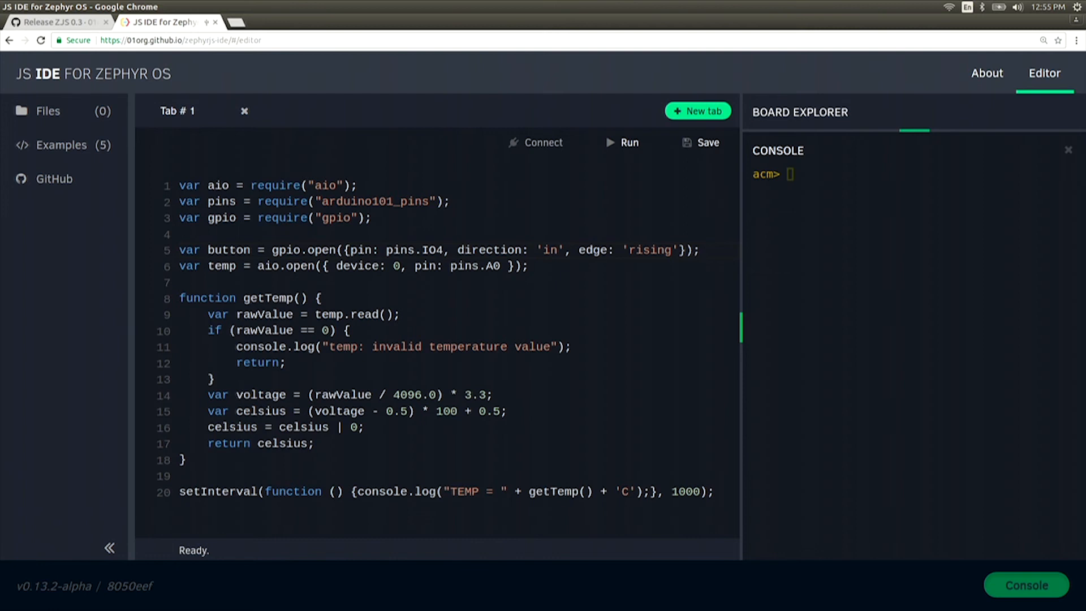
Select a word in the Tab # 1 temperature and button script.
double_click(201, 491)
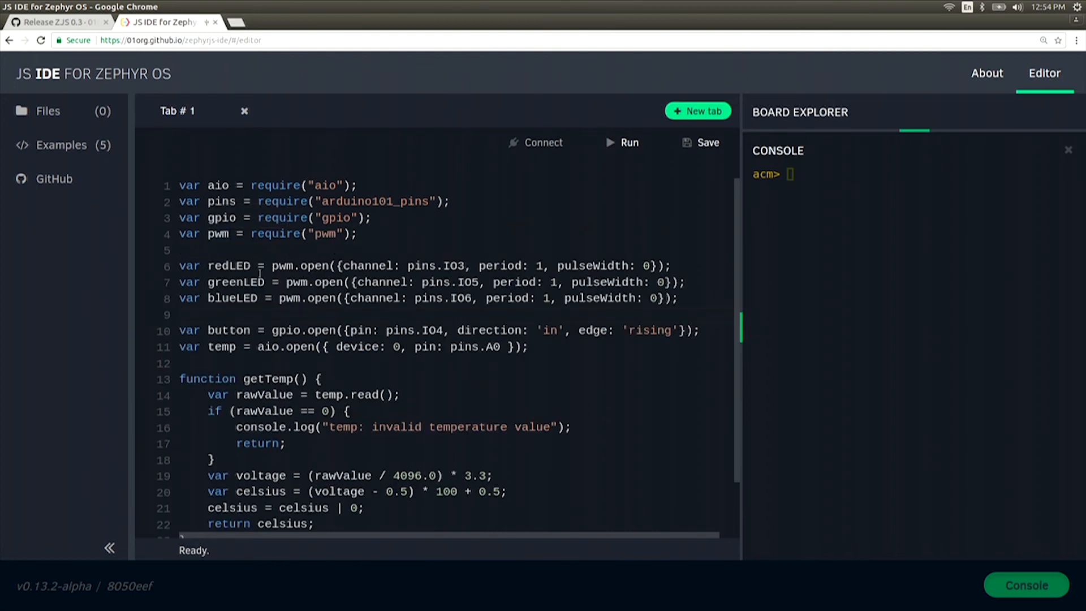
mouse_move(228, 330)
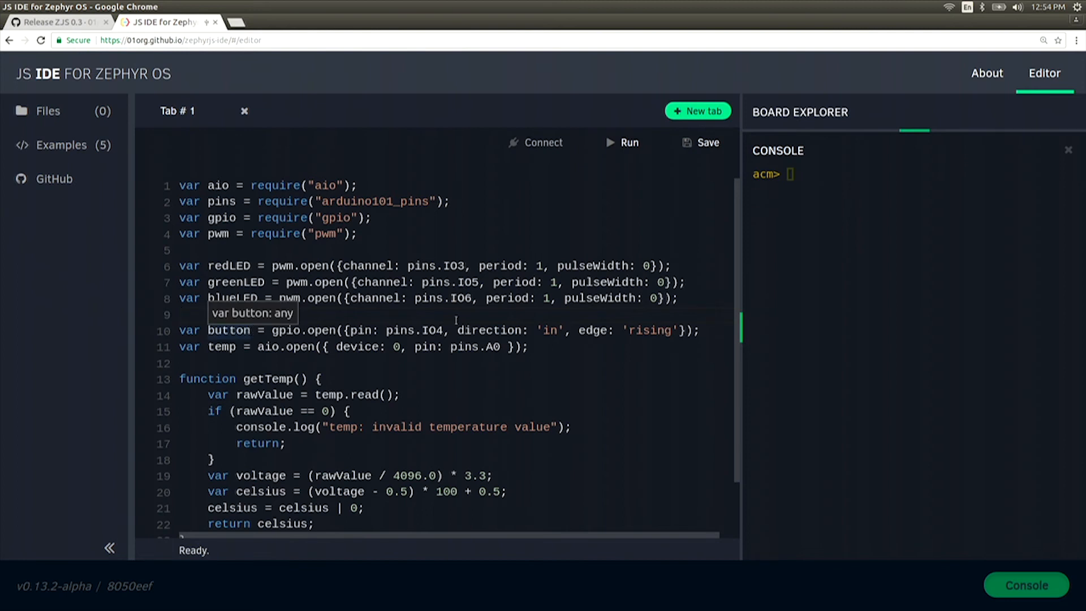
mouse_move(456, 320)
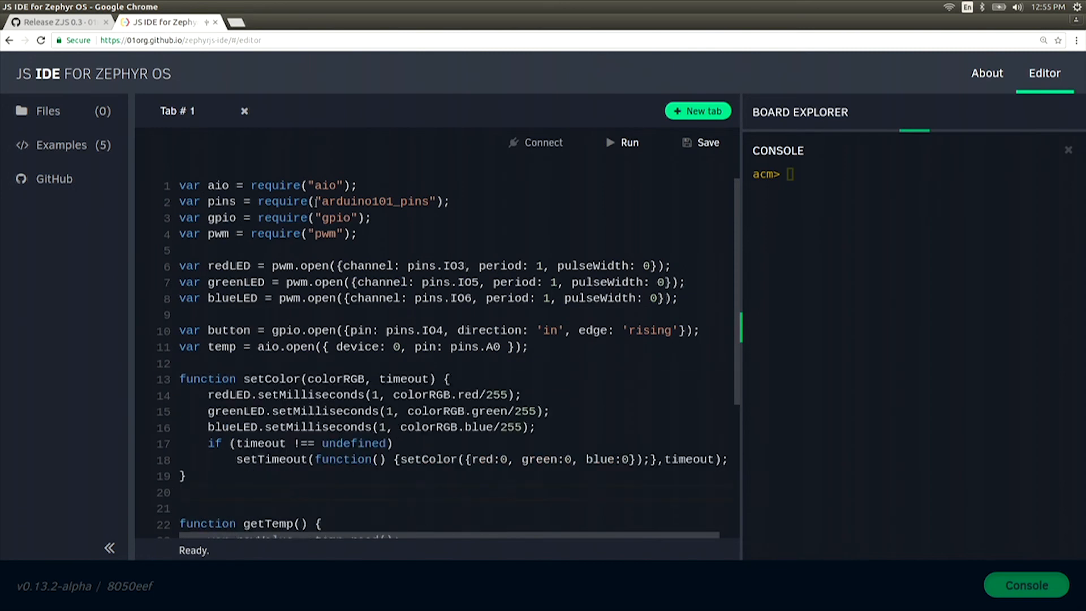
Run the green-on-press RGB LED script on the Arduino 101.
scroll("down", 3)
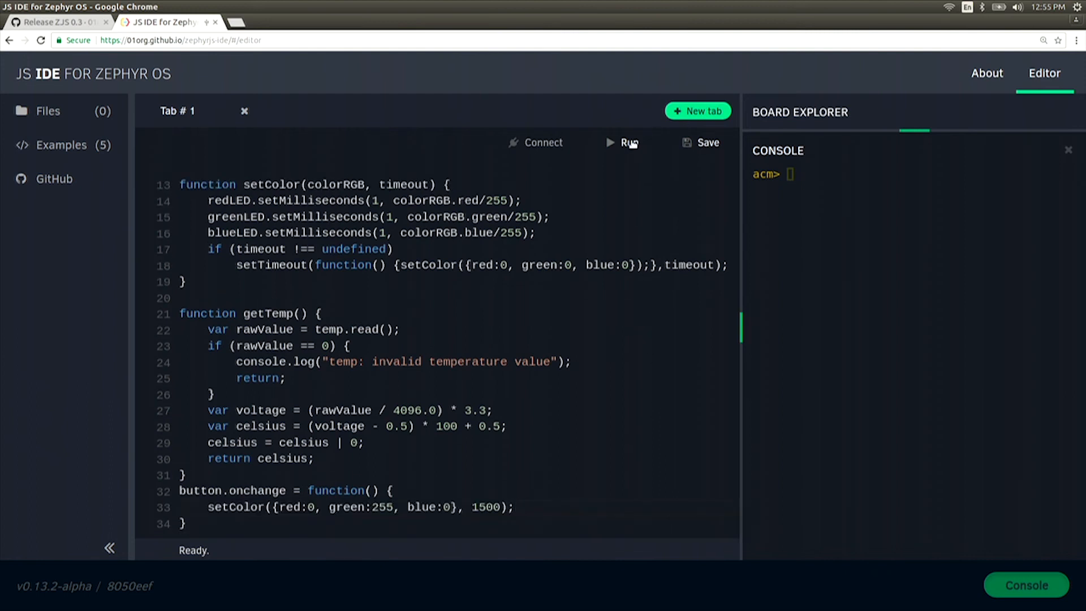
left_click(630, 142)
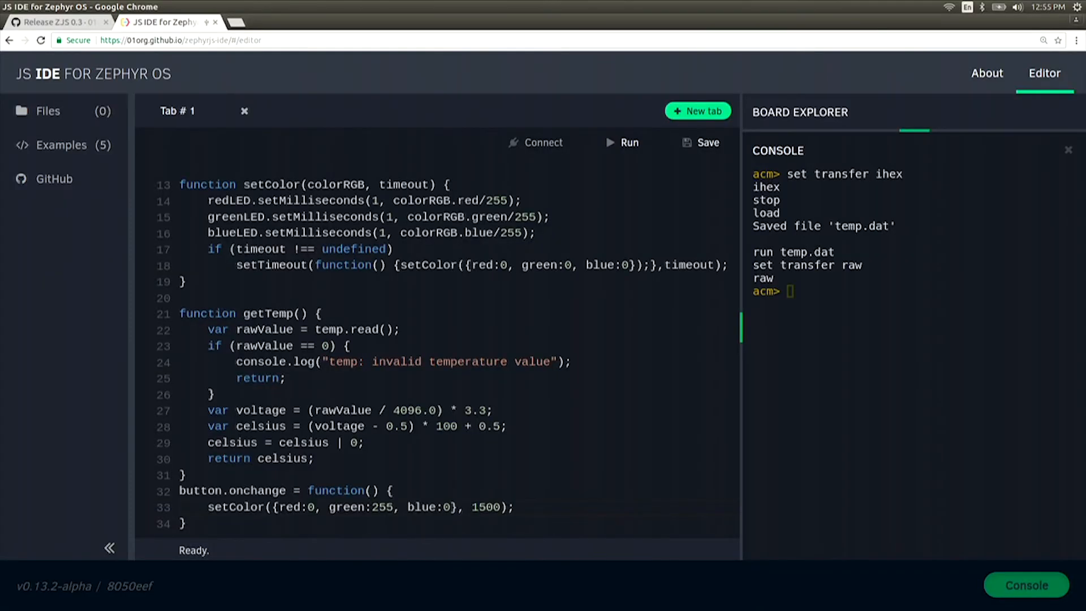
Change the handler's green 255 to 0, then replace setColor with blink(blueLED,300,200,2000).
double_click(382, 507)
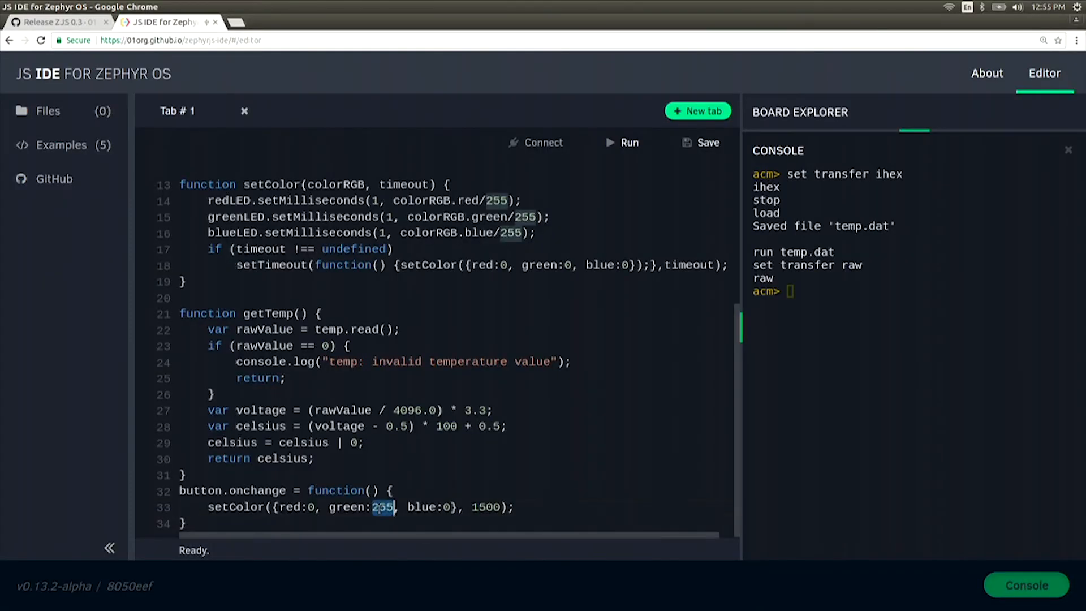
type("0")
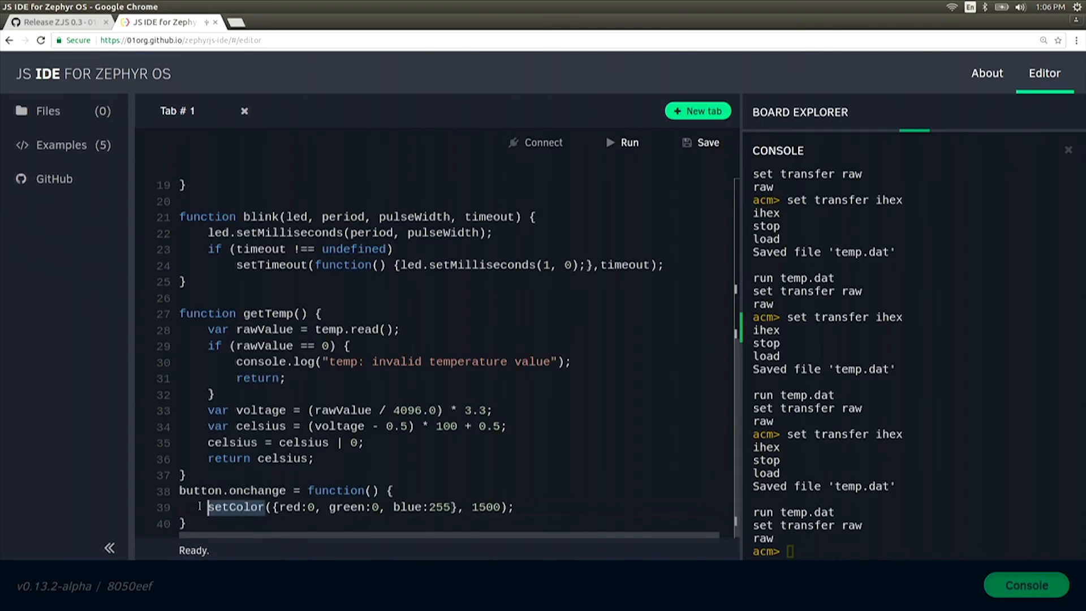
triple_click(361, 507)
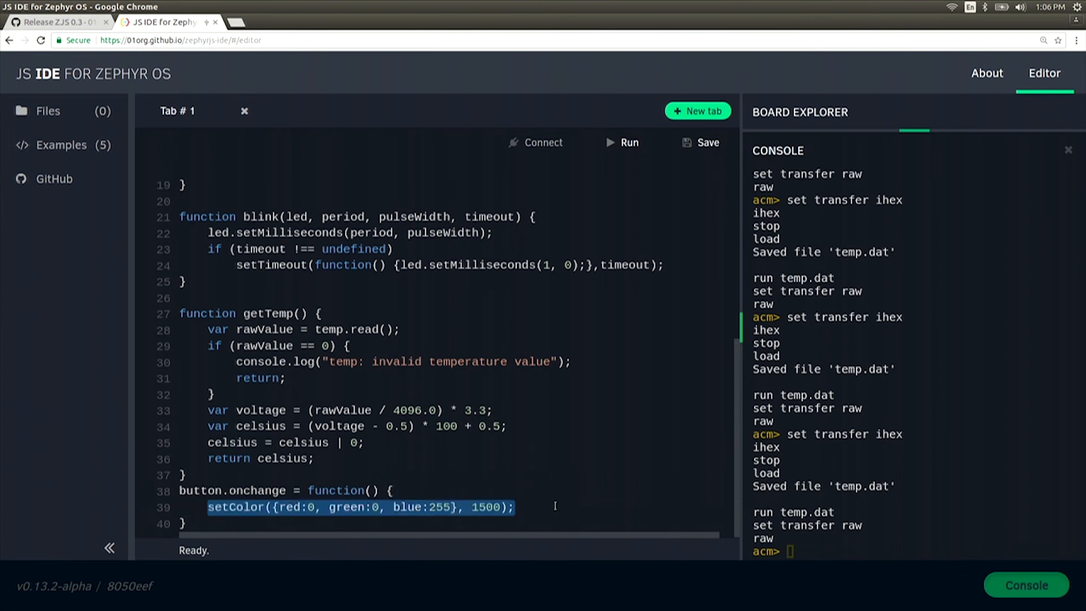
type("blink(blueLED,300,200,2000);")
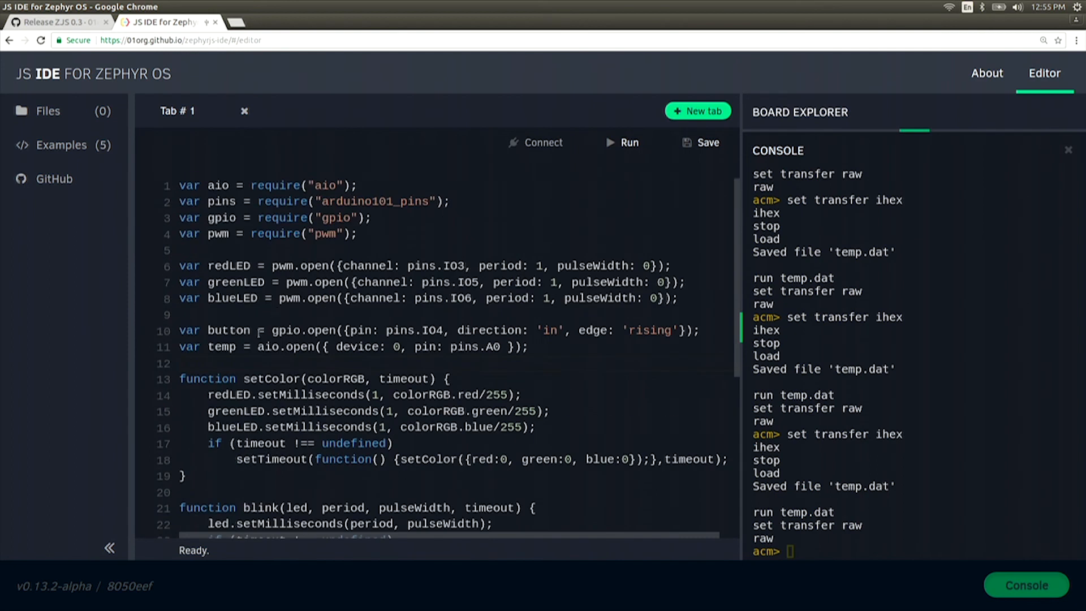
Declare the buzzer on pin IO2 and start editing the button handler code.
type("var buzzer = gpio.open({pin: pins.IO2});")
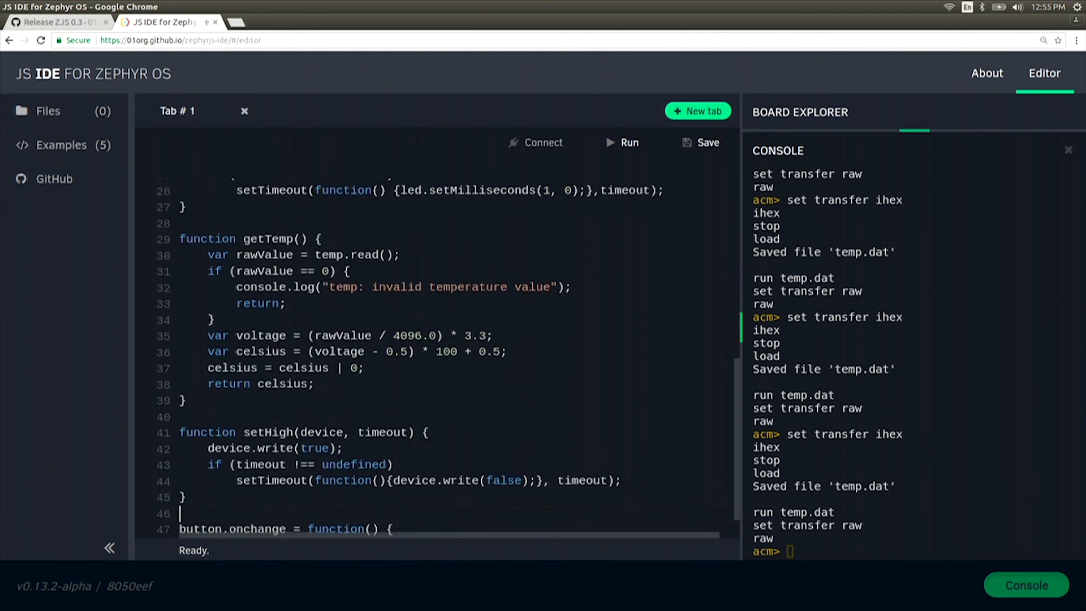
scroll("down", 3)
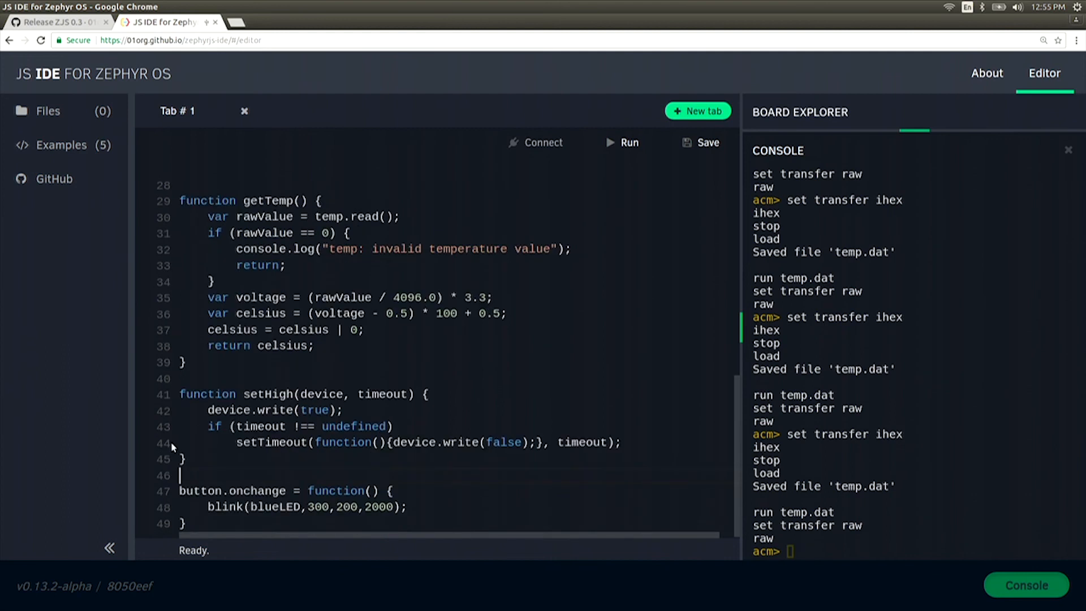
double_click(222, 507)
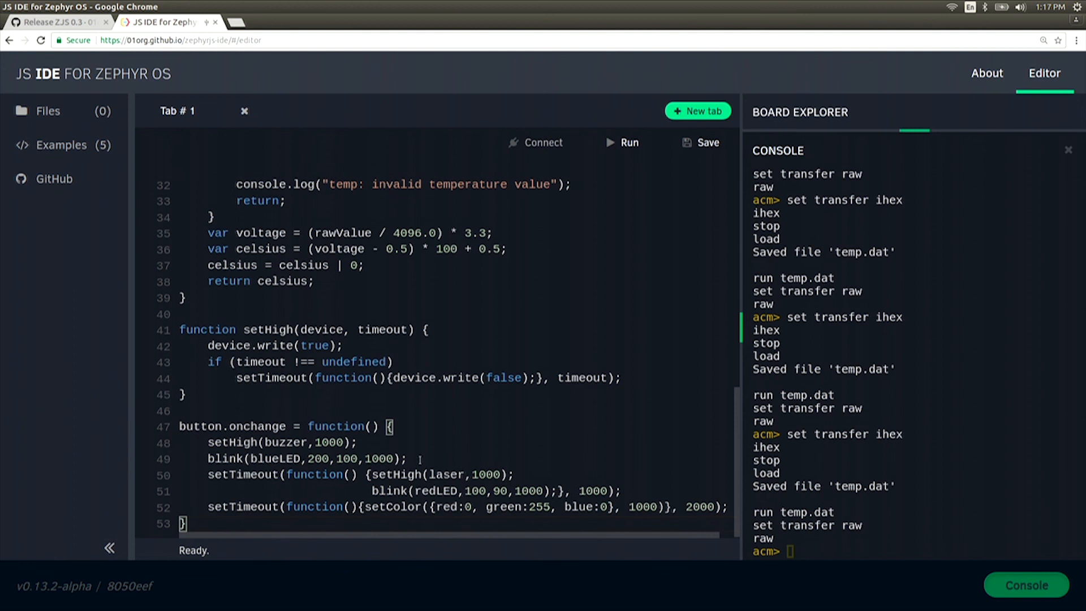
Scroll down through the finished combined program before returning to the welcome page.
scroll("down", 3)
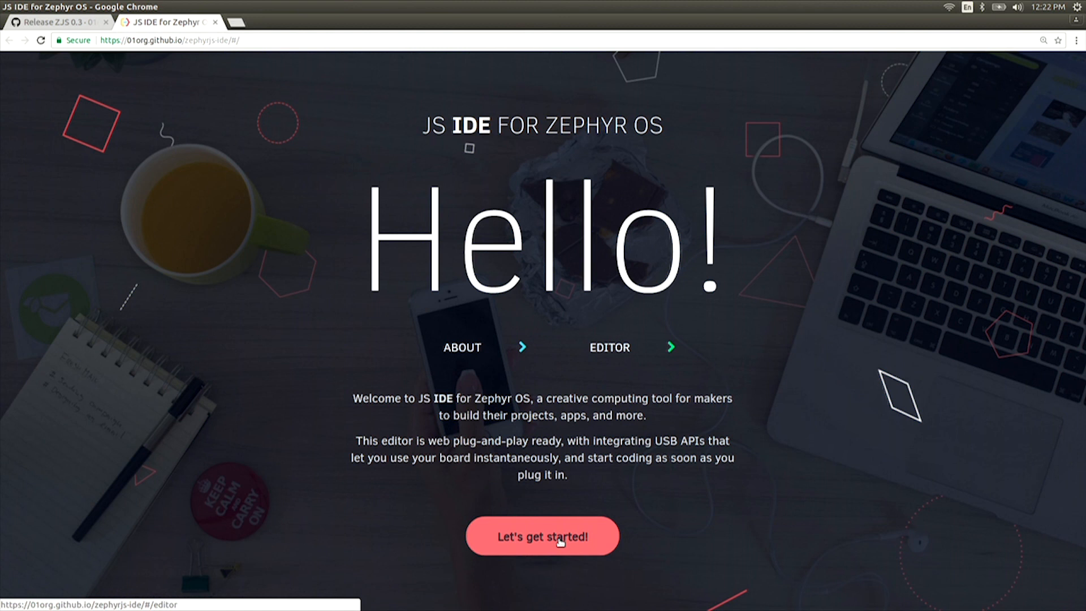
Start the editor and load the Blink example from the Examples list.
left_click(542, 536)
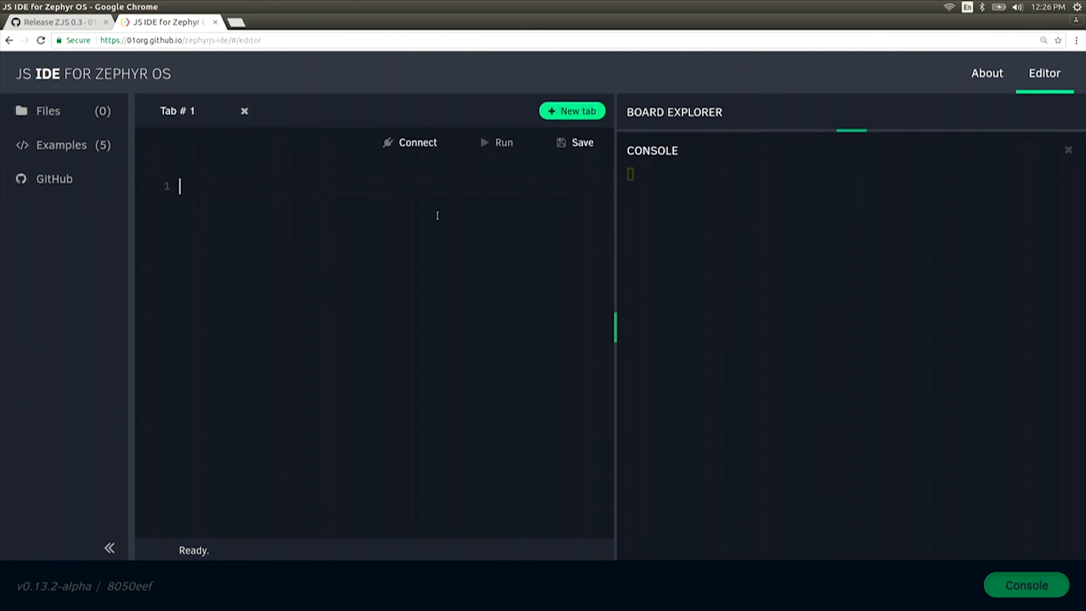
left_click(61, 145)
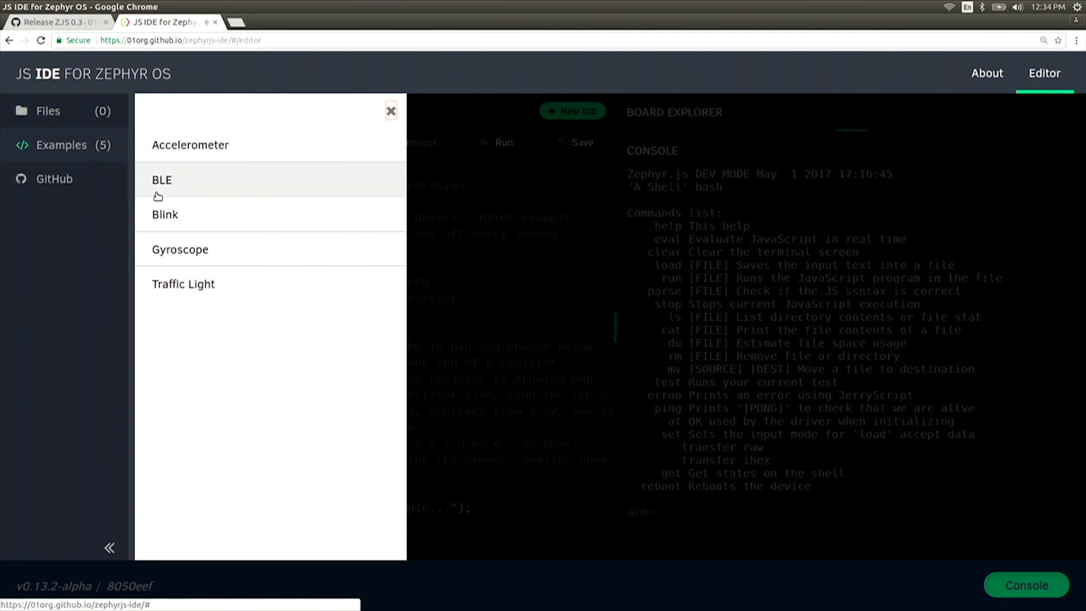
left_click(165, 214)
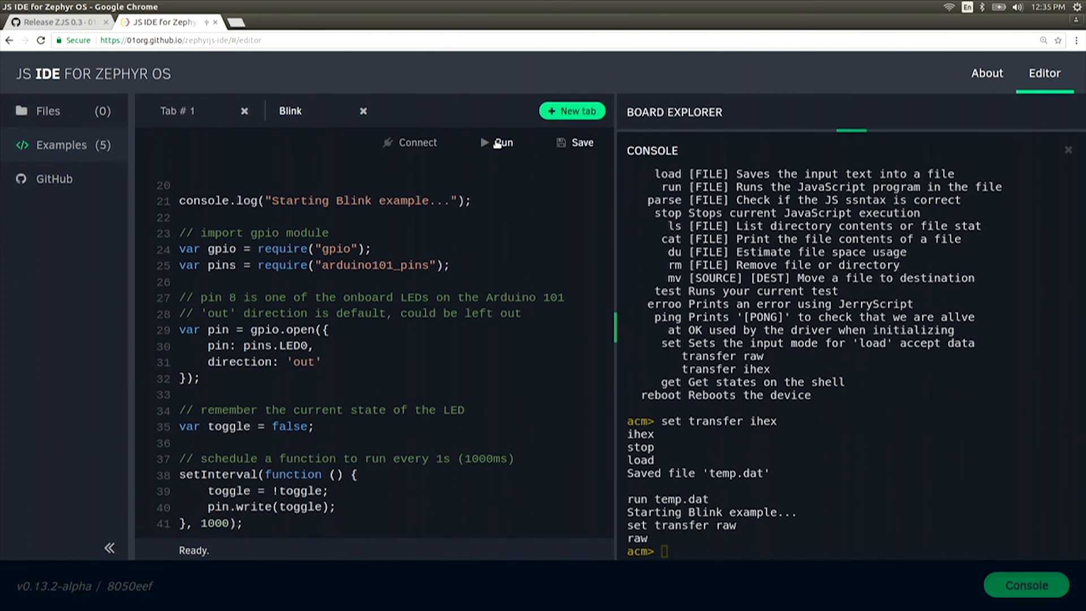
mouse_move(469, 179)
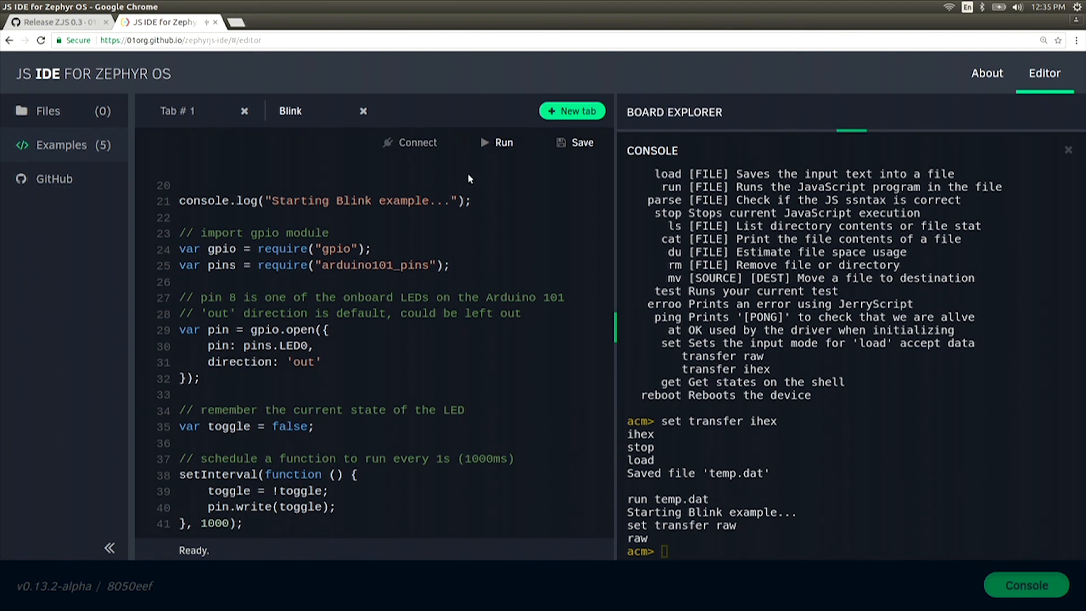
mouse_move(229, 547)
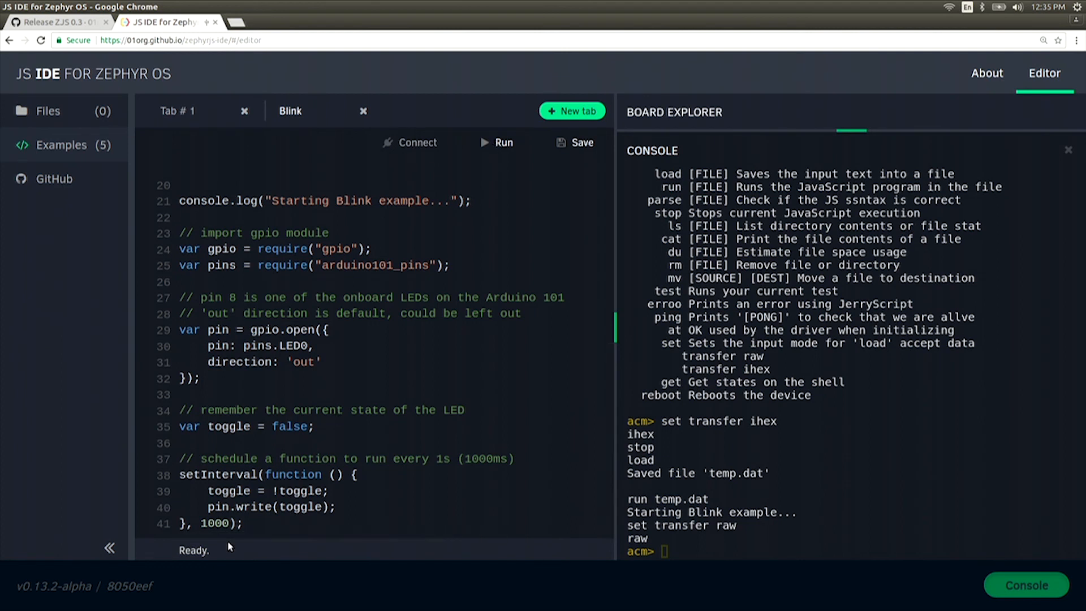